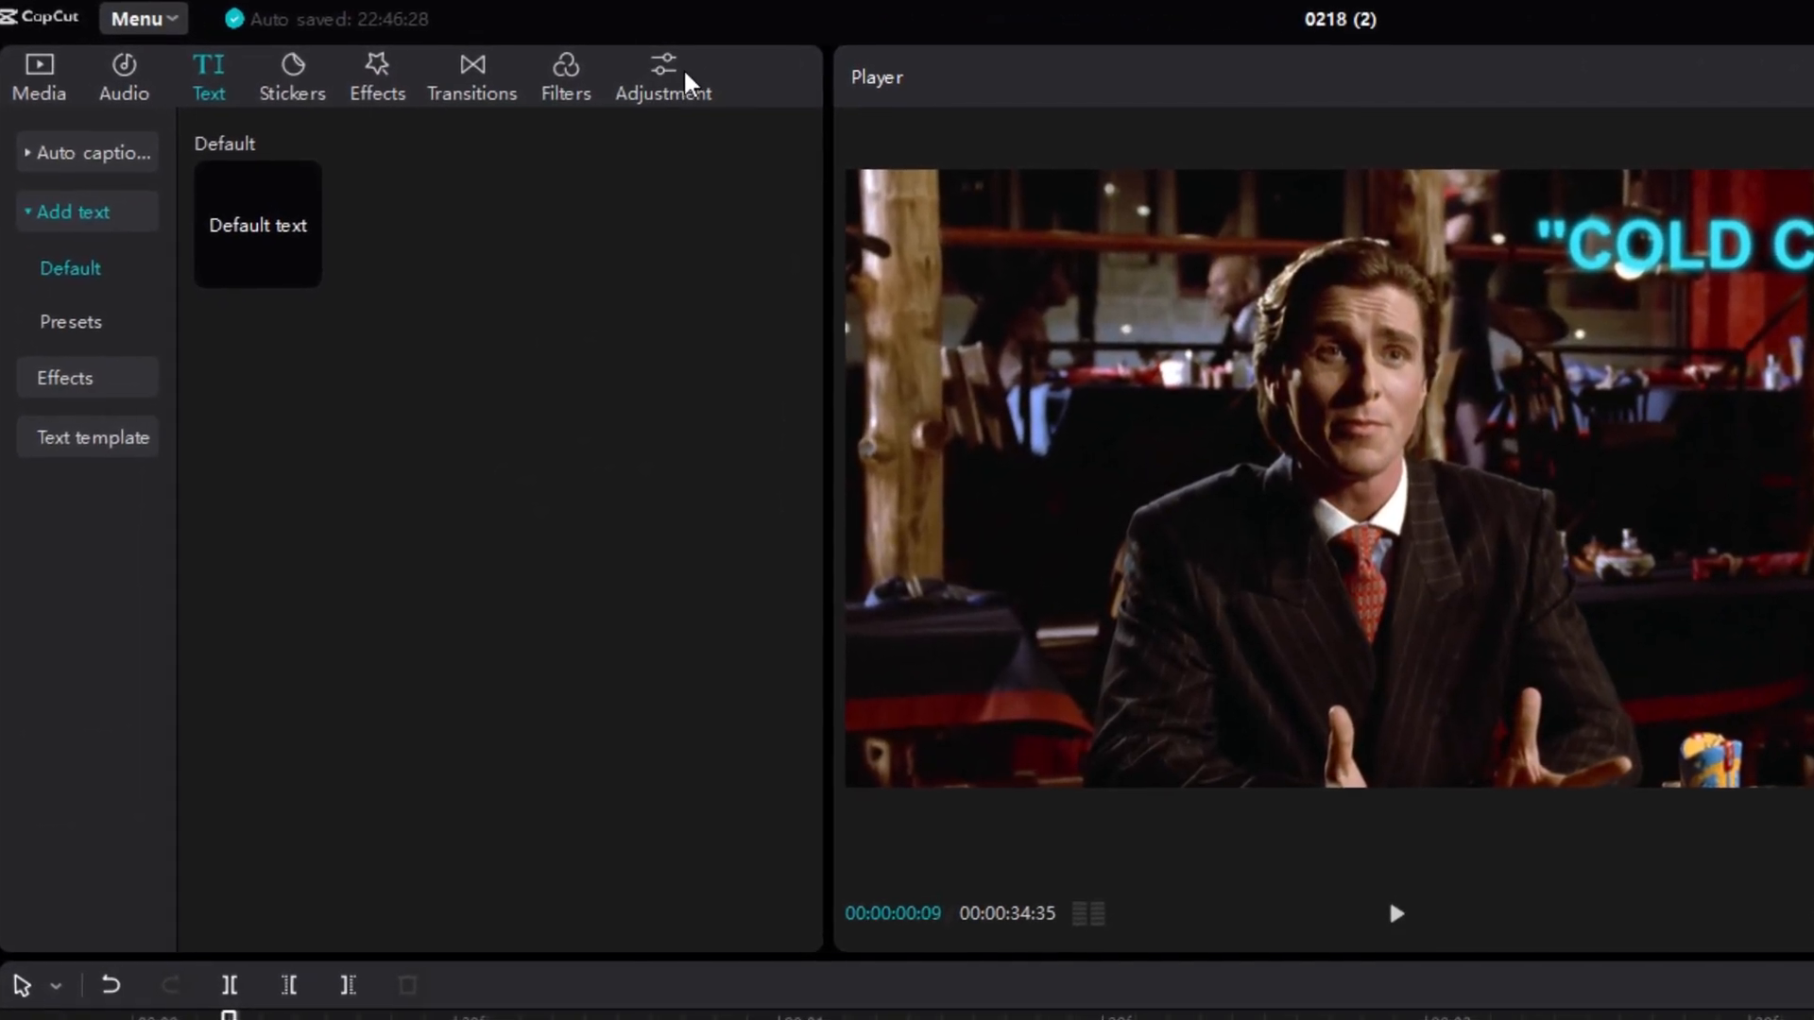
Step: Show the Customized adjustment options in the media library's Adjustment section
{"action": "left_click", "coordinate": [664, 69]}
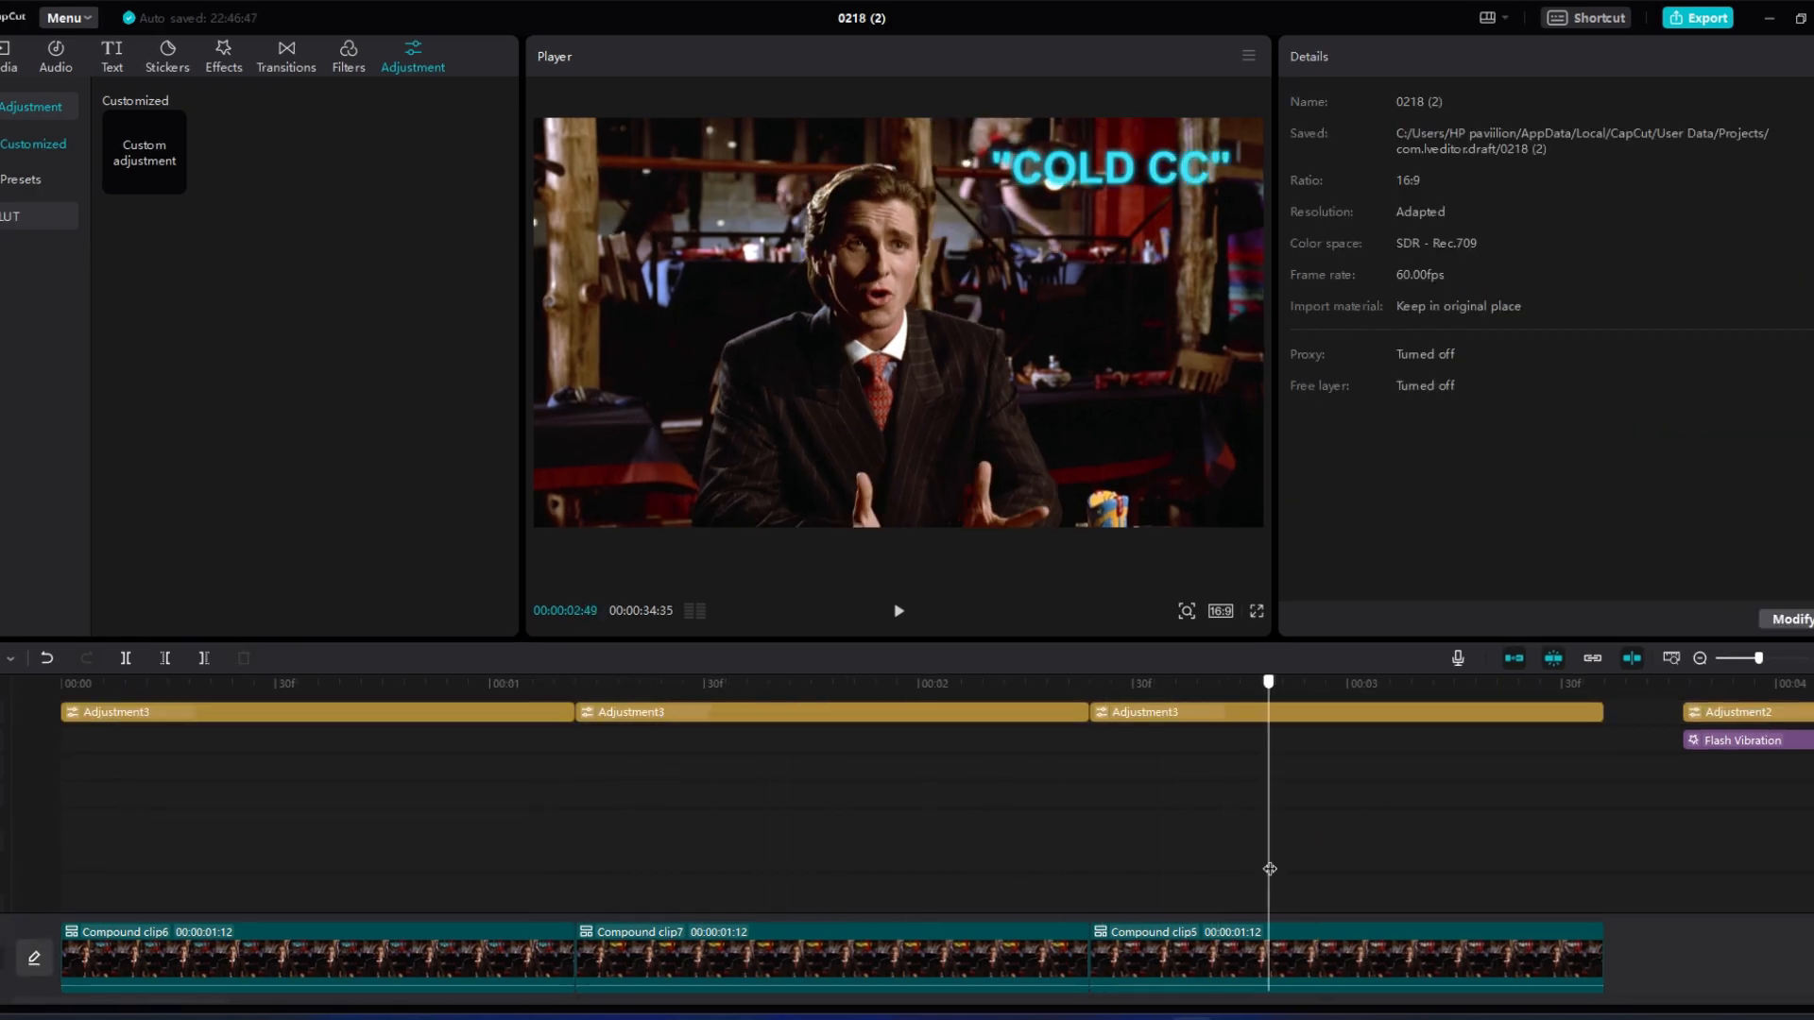
Step: Review the cold clip's Flash Vibration settings and begin cooling the layer's Temp to -30
{"action": "left_click", "coordinate": [223, 55]}
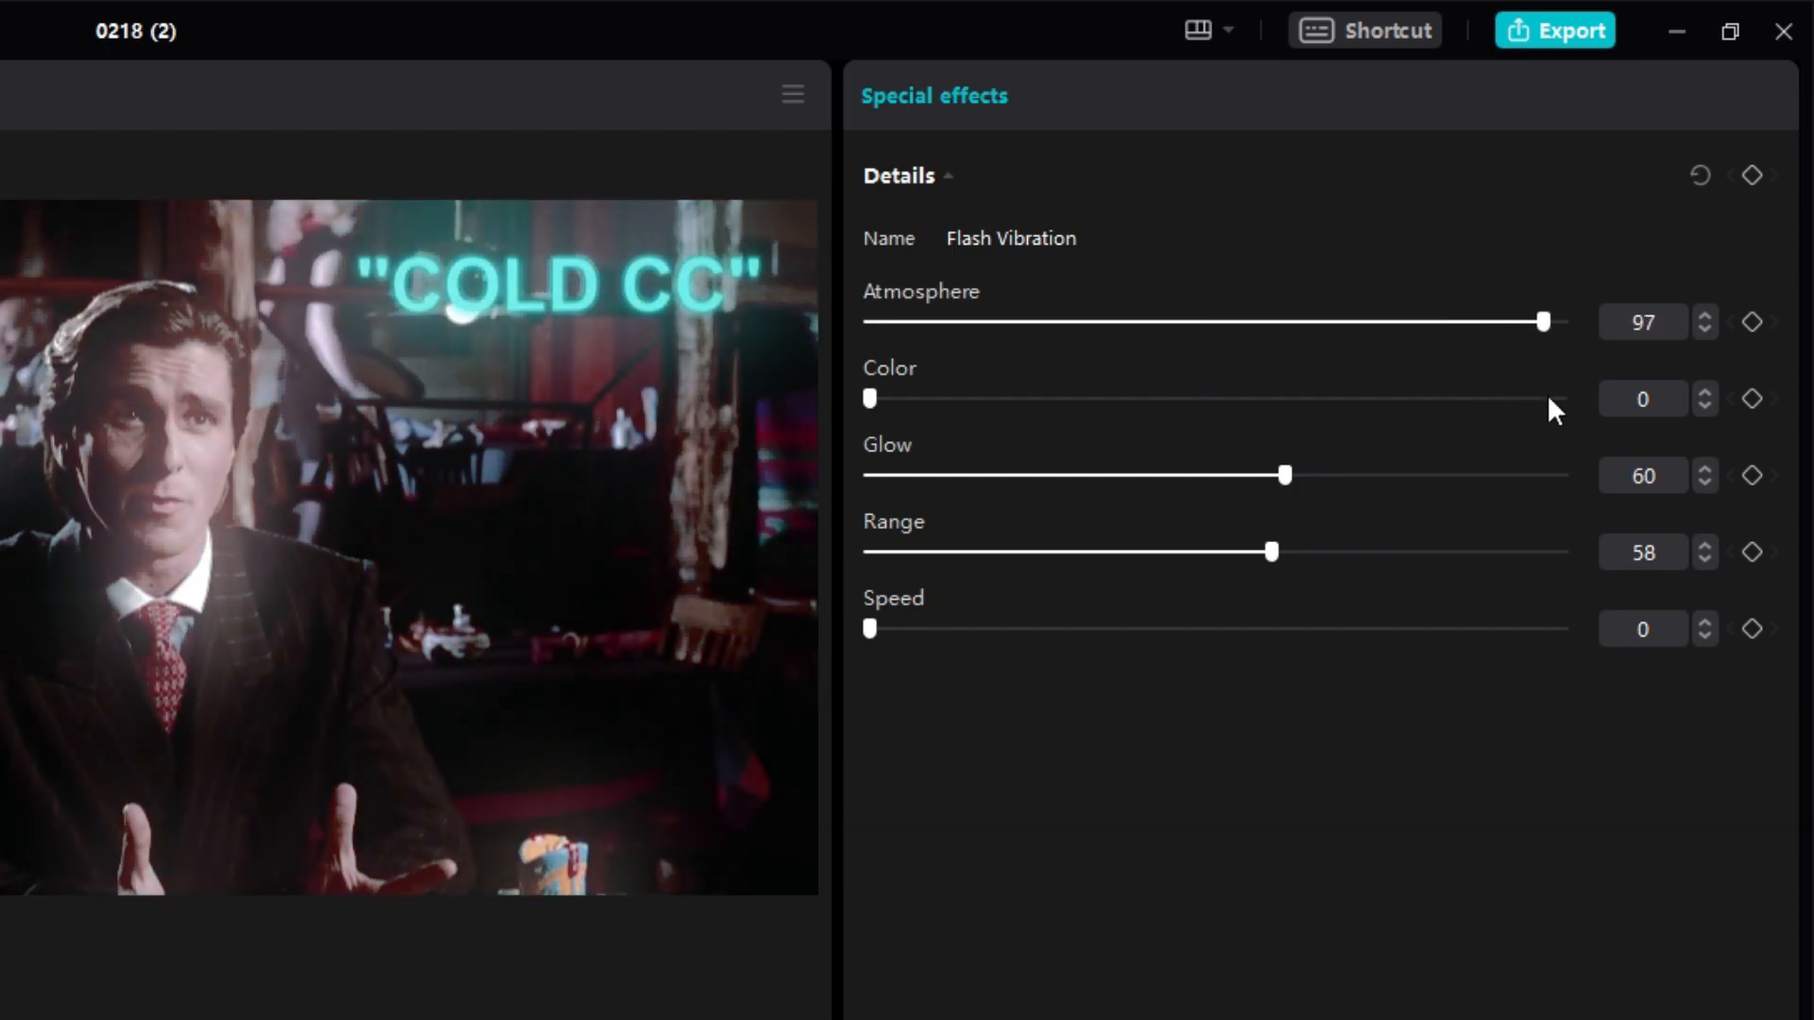
{"action": "left_click", "coordinate": [1702, 315]}
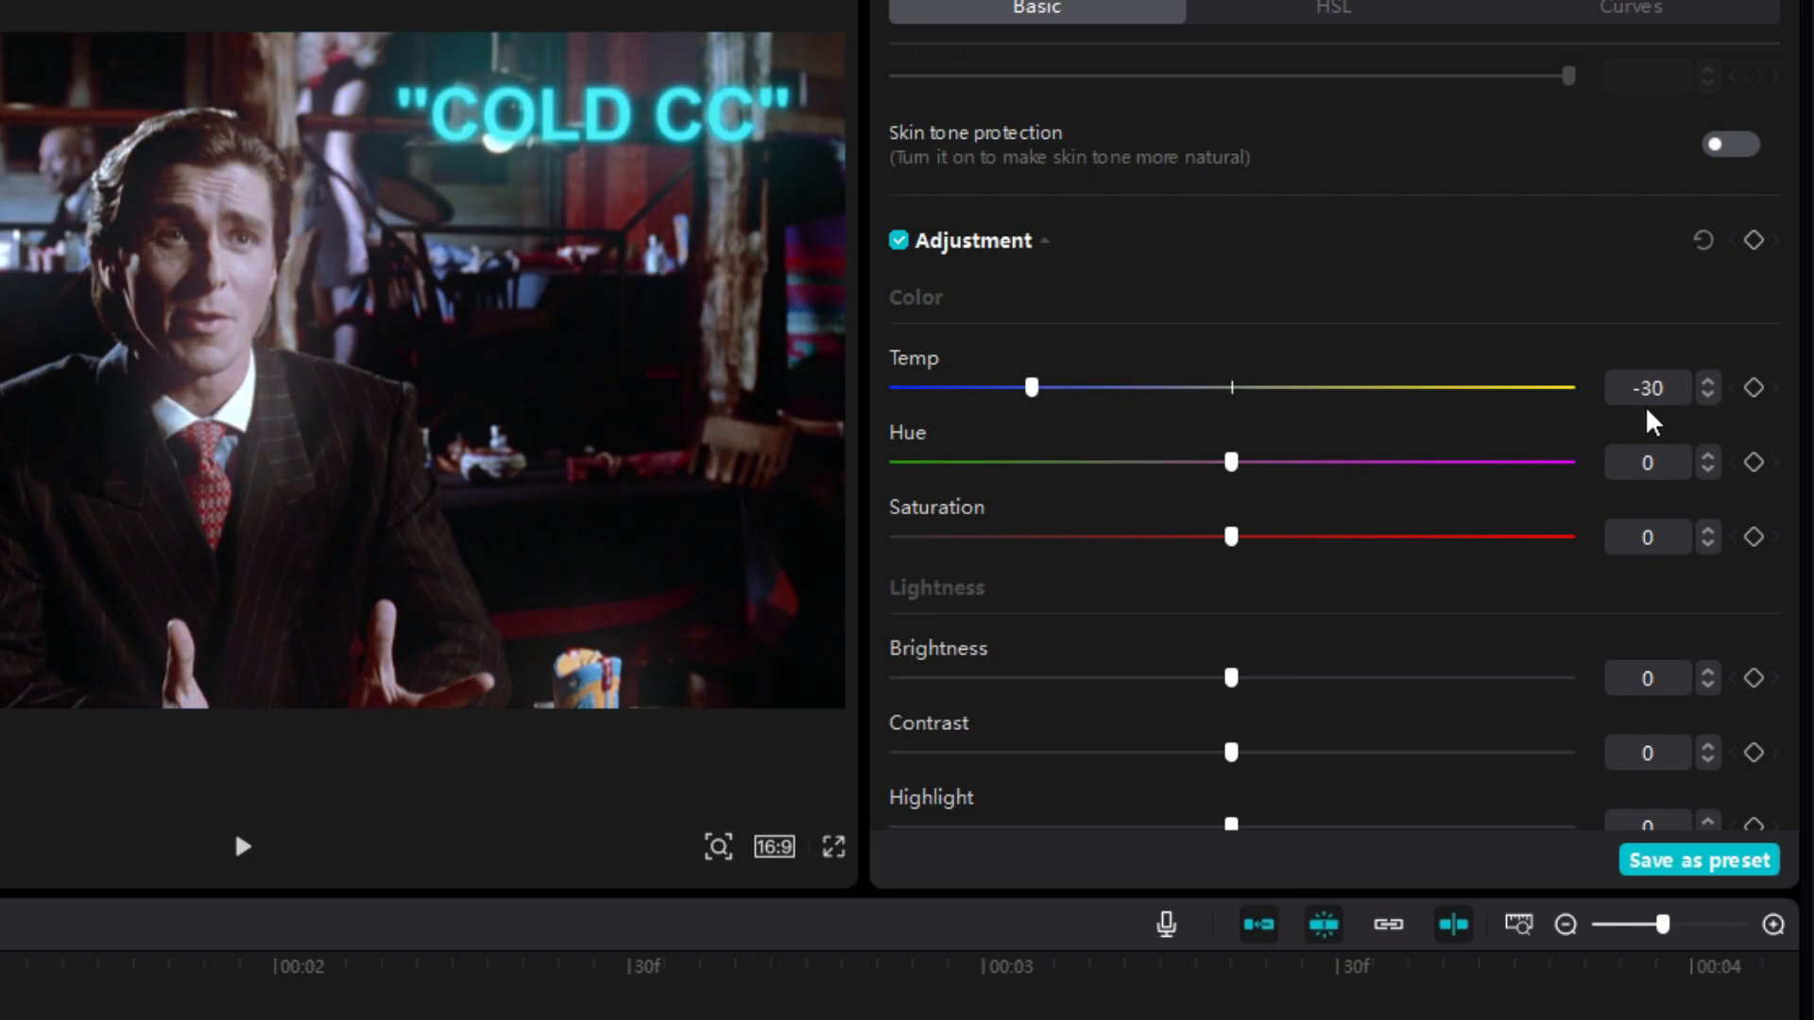
Step: Give the cold adjustment layer Temp -30 and Saturation 10 for a bluish tint
{"action": "scroll", "scroll_direction": "down", "scroll_amount": 3}
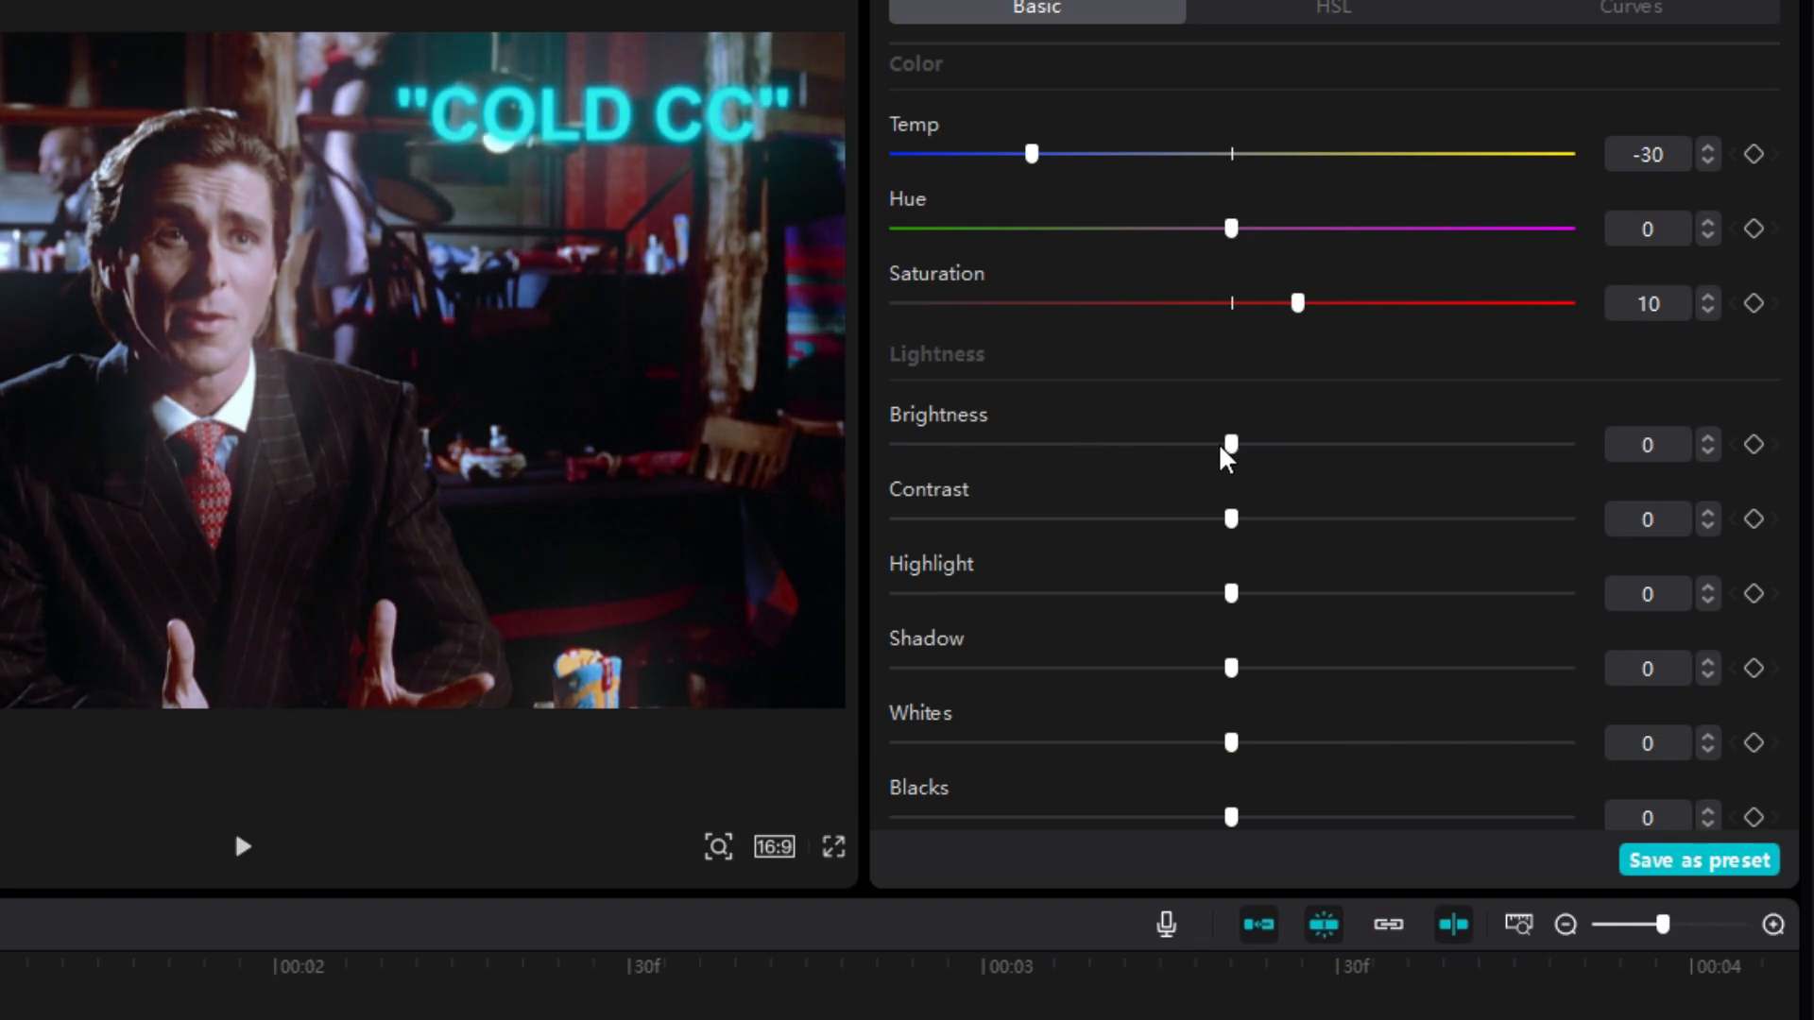
{"action": "scroll", "scroll_direction": "down", "scroll_amount": 3}
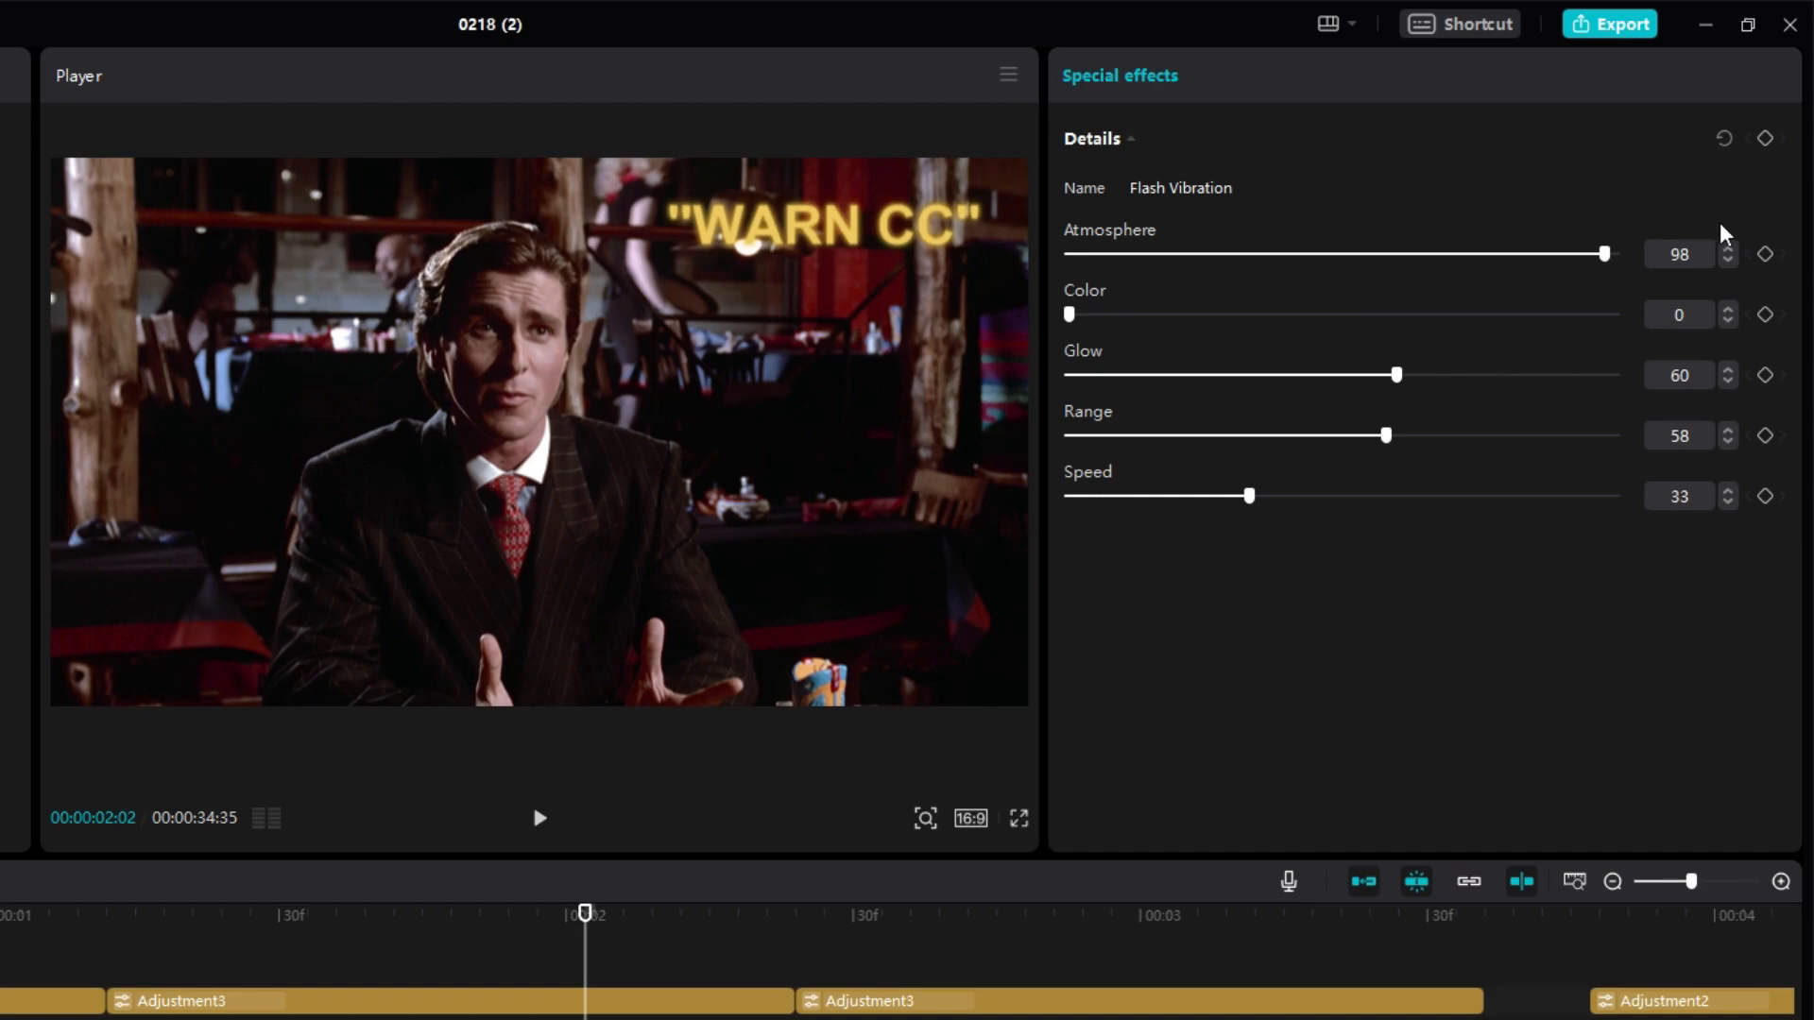
{"action": "mouse_move", "coordinate": [1107, 321]}
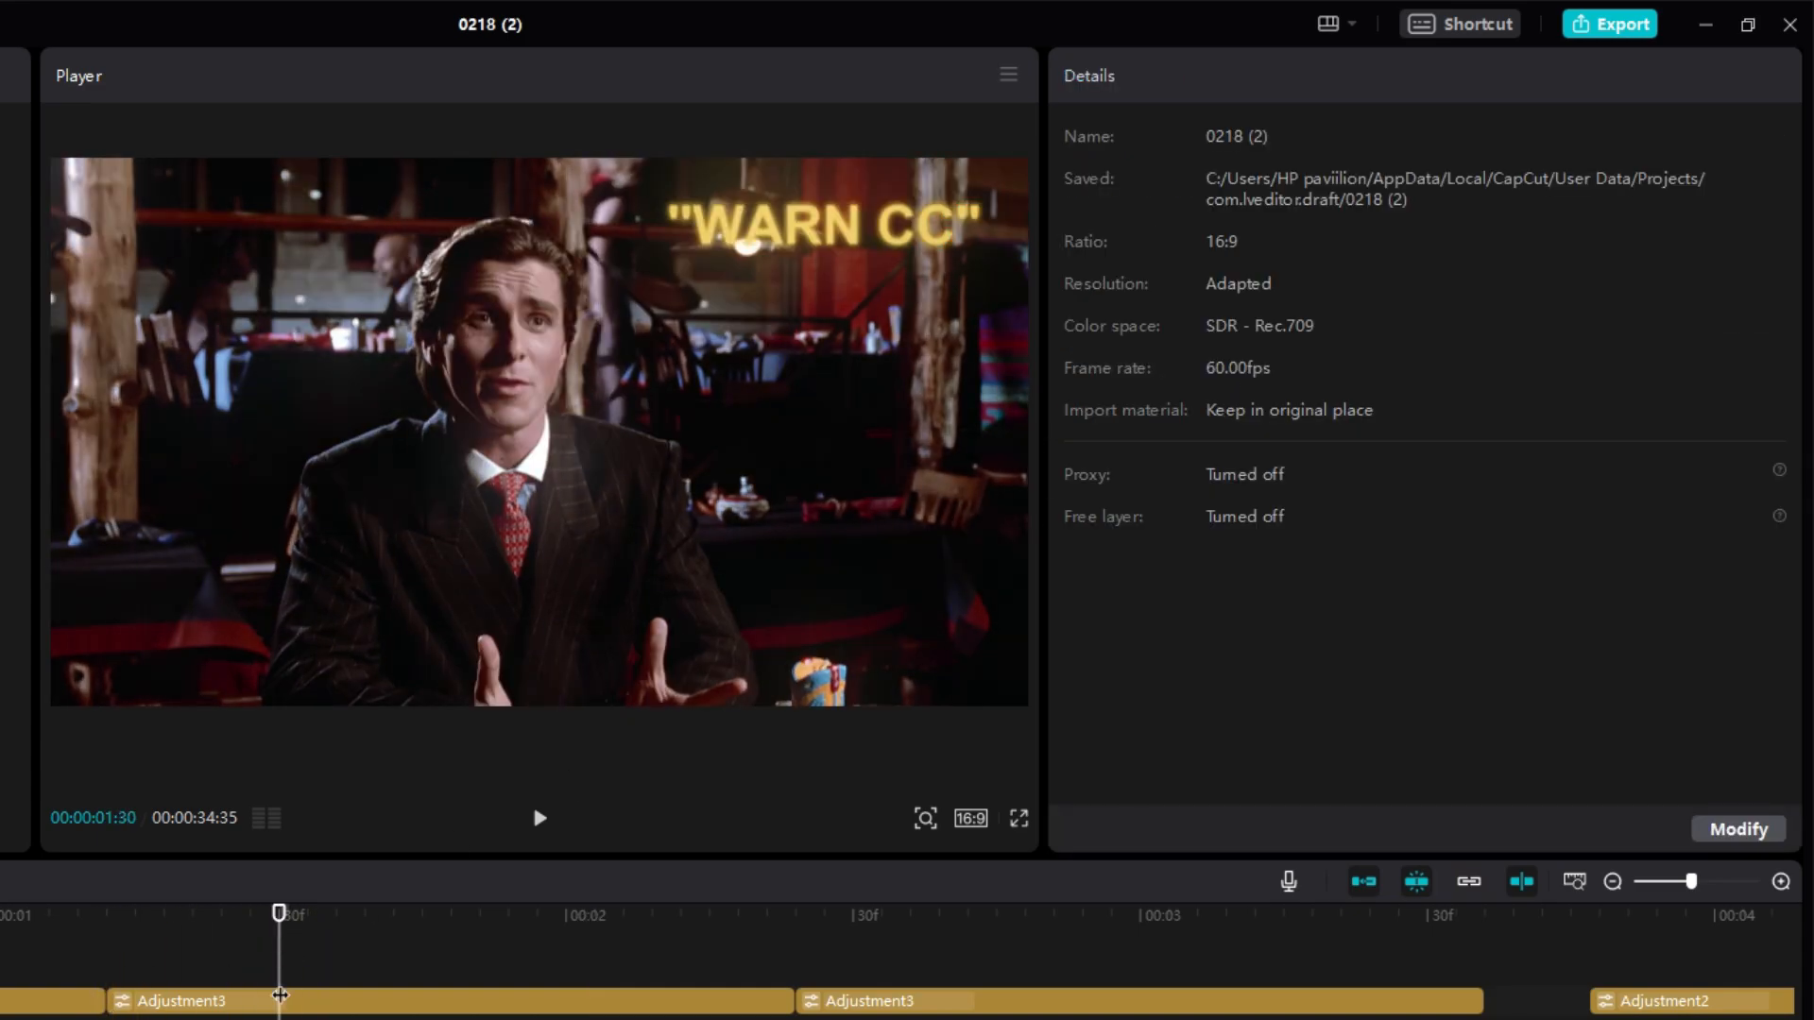
Step: Give the warm Adjustment3 layer Temp 20, Saturation 5, Contrast 9 and Clarity 70
{"action": "left_click", "coordinate": [174, 1001]}
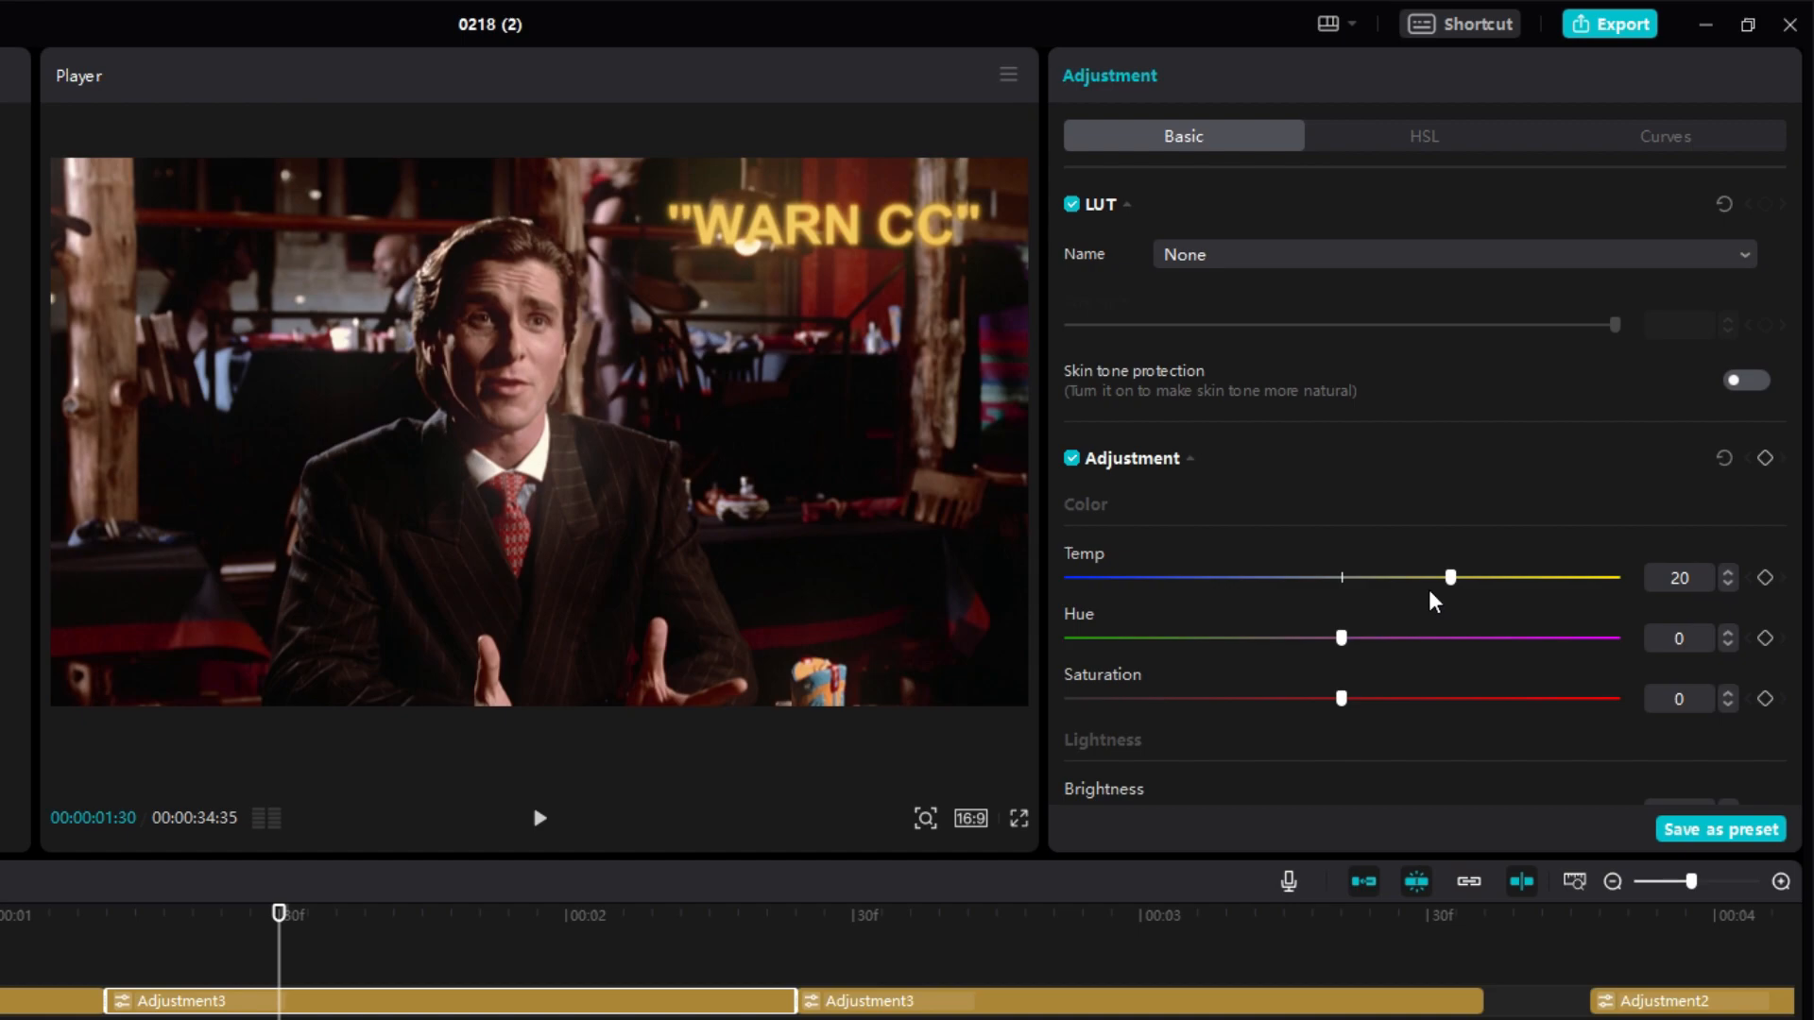
{"action": "scroll", "scroll_direction": "down", "scroll_amount": 3}
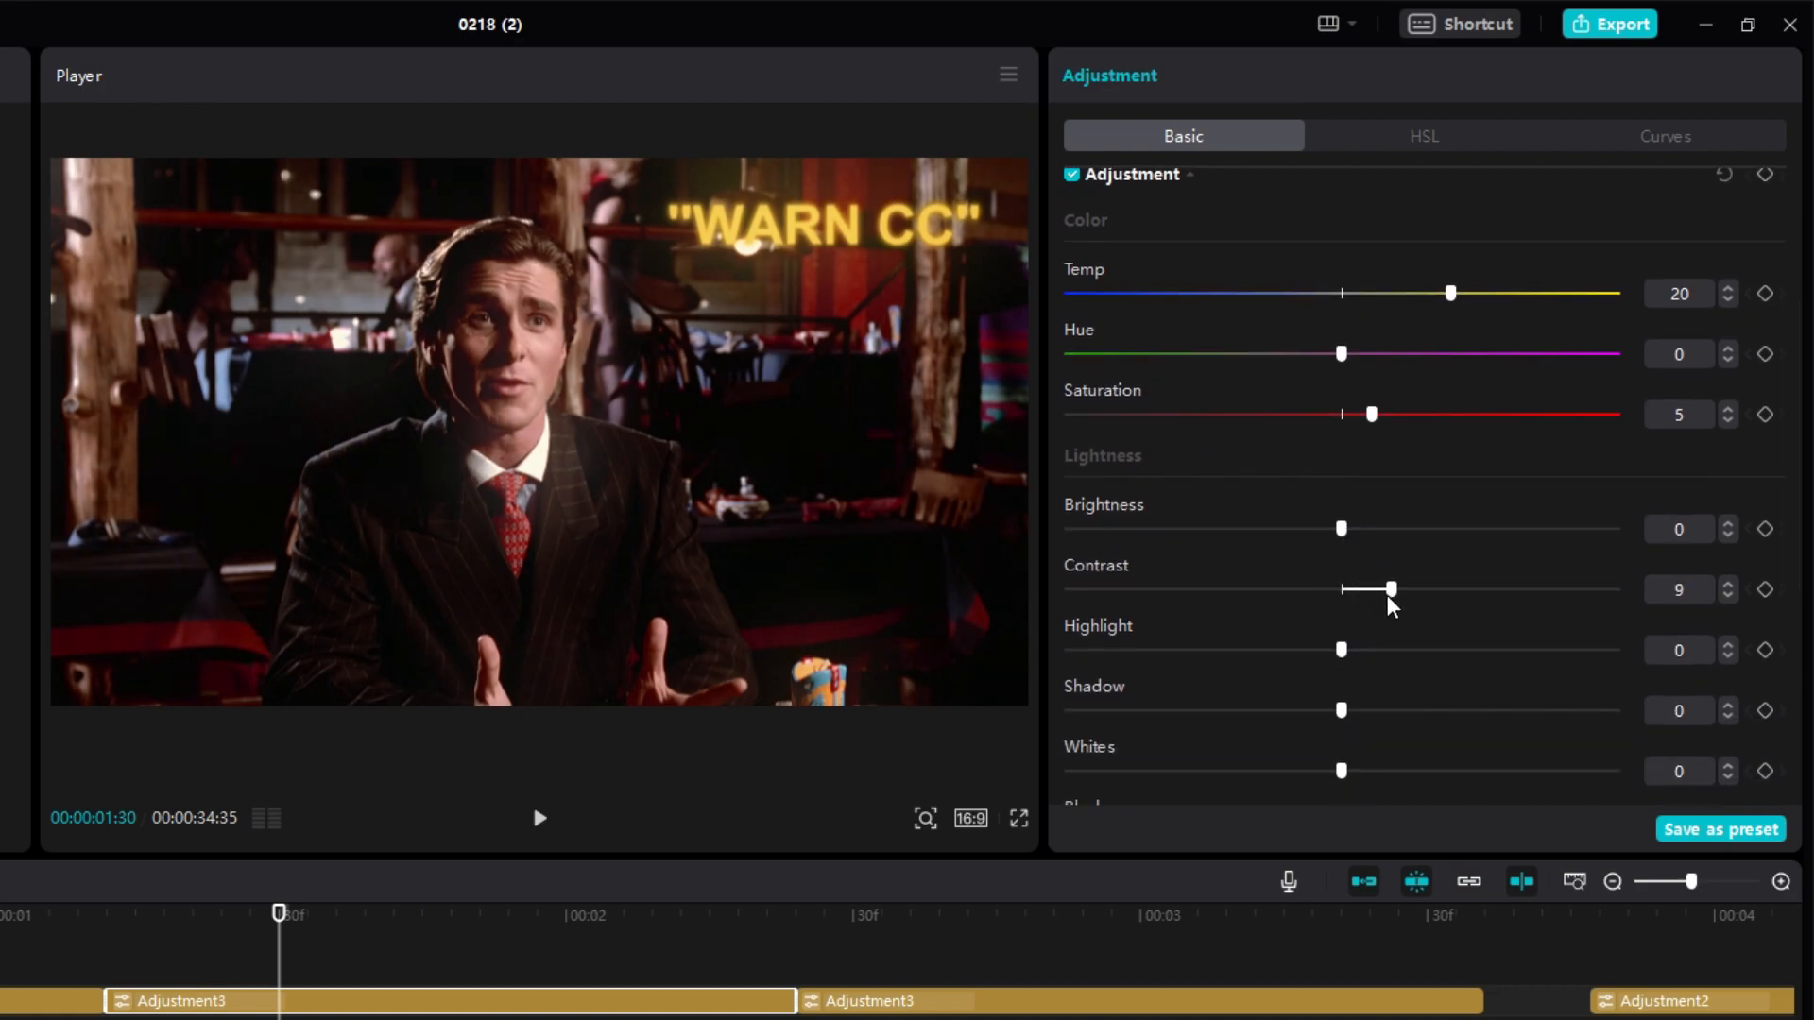
{"action": "scroll", "scroll_direction": "down", "scroll_amount": 3}
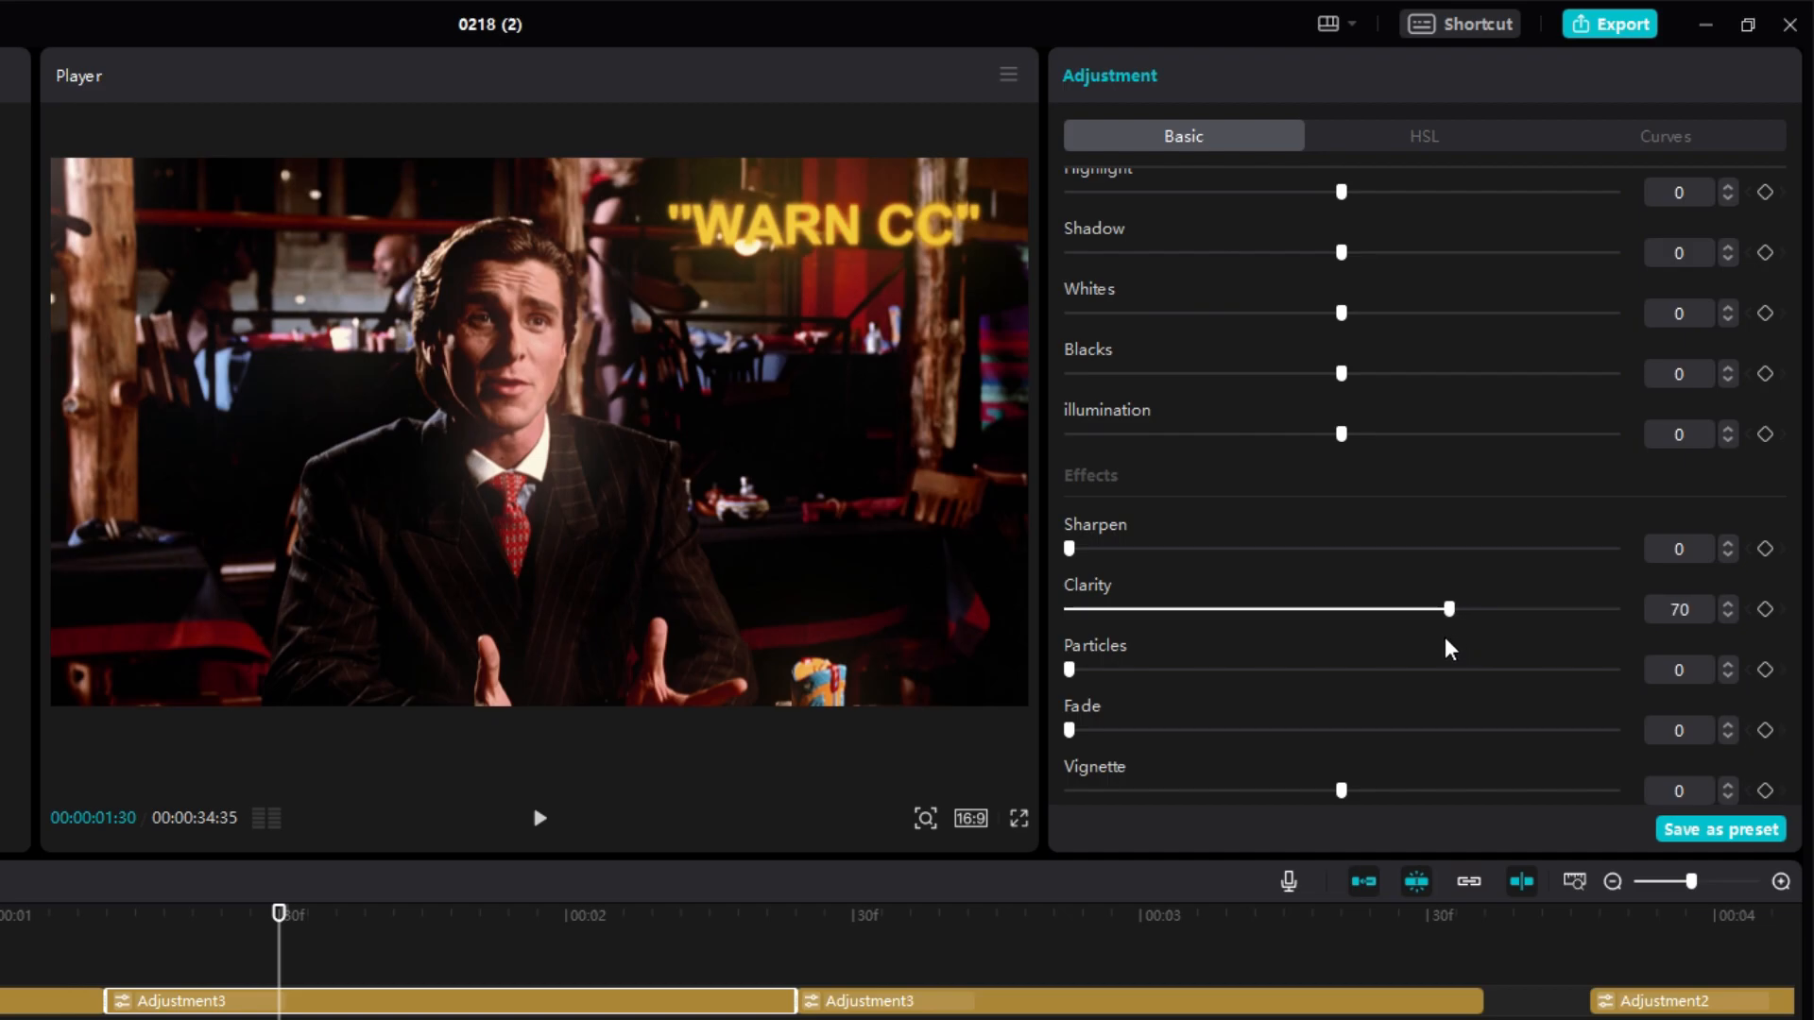
{"action": "left_click", "coordinate": [124, 1001]}
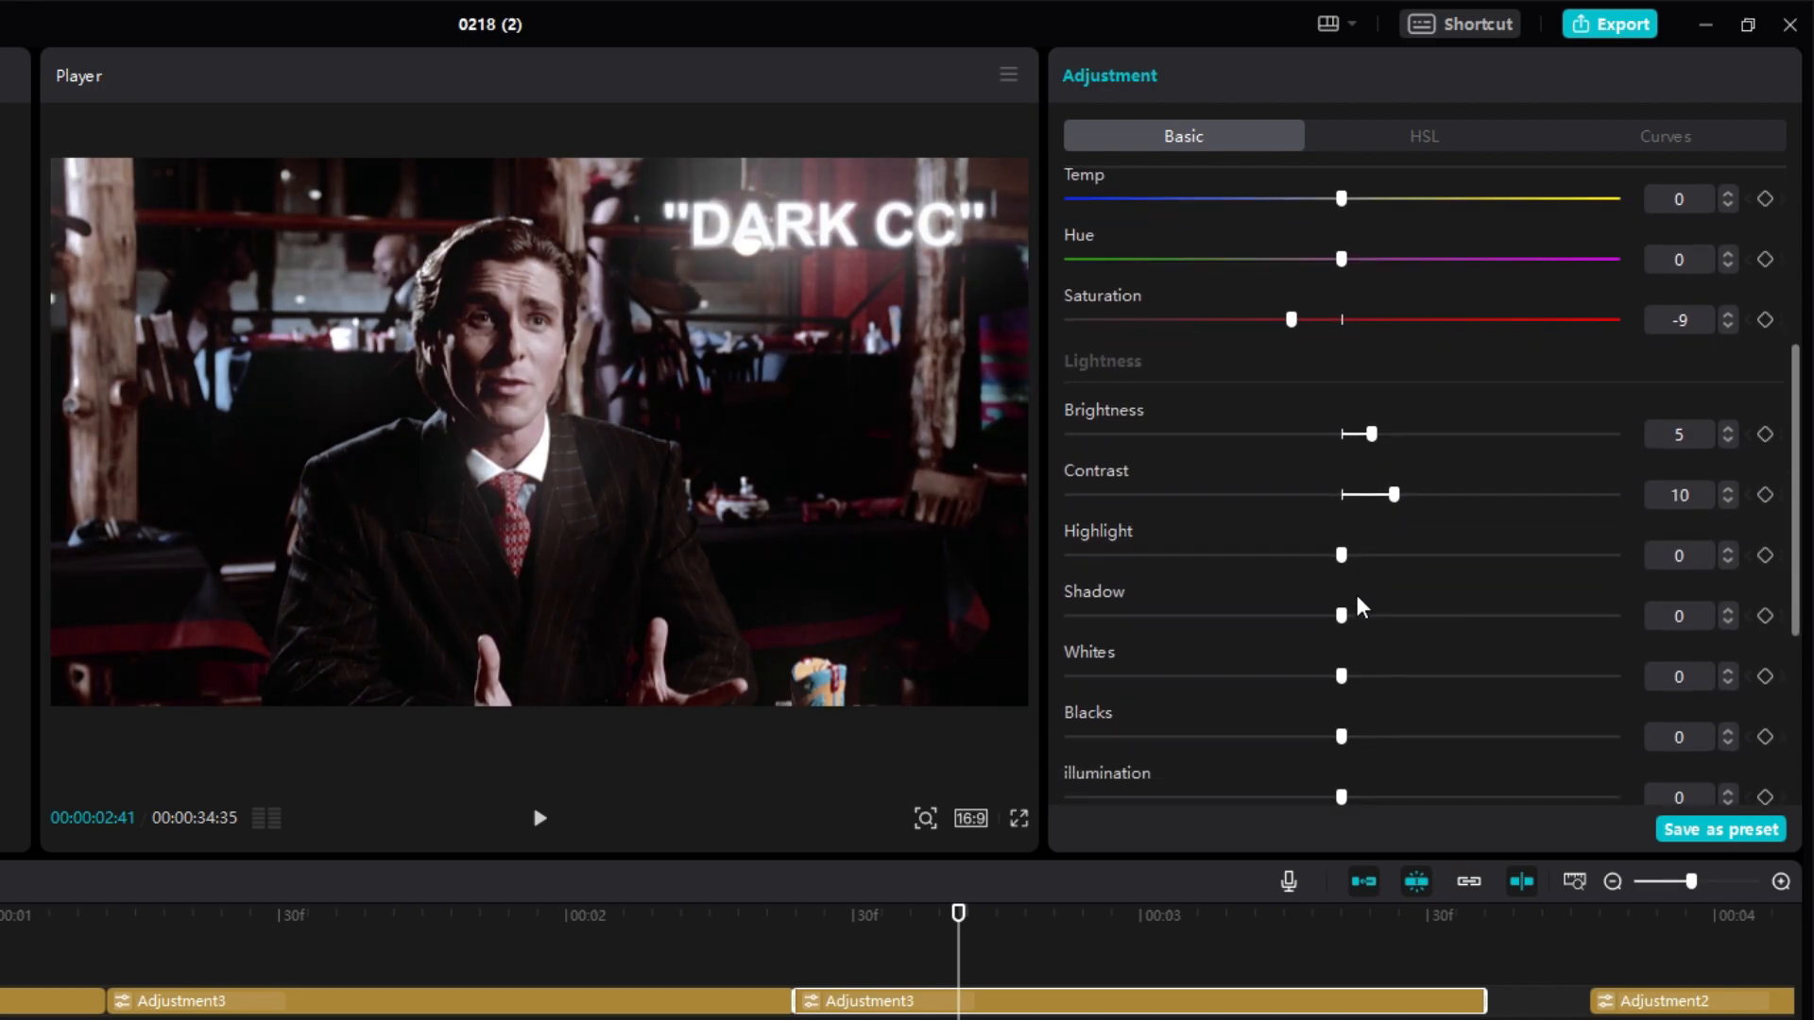
Step: Give the dark layer Saturation -9, Brightness 5, Contrast 10, Sharpen 10 and Clarity 50
{"action": "scroll", "scroll_direction": "down", "scroll_amount": 3}
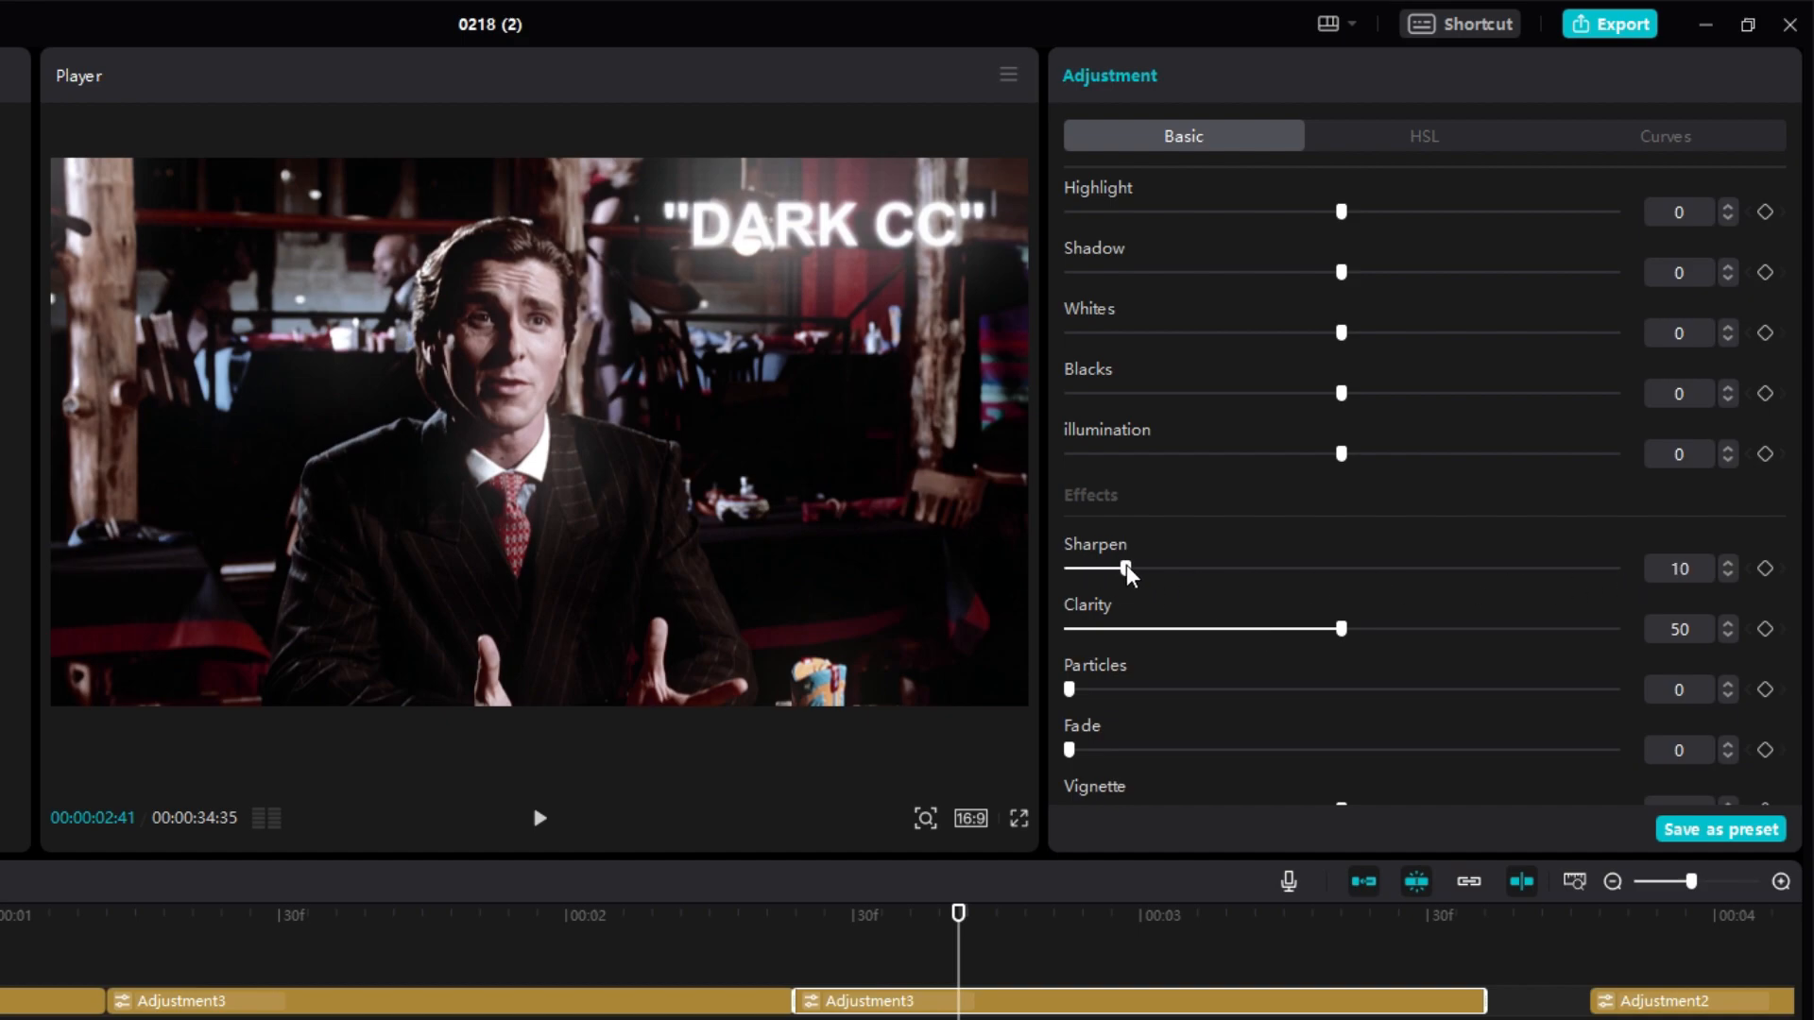
{"action": "scroll", "scroll_direction": "down", "scroll_amount": 3}
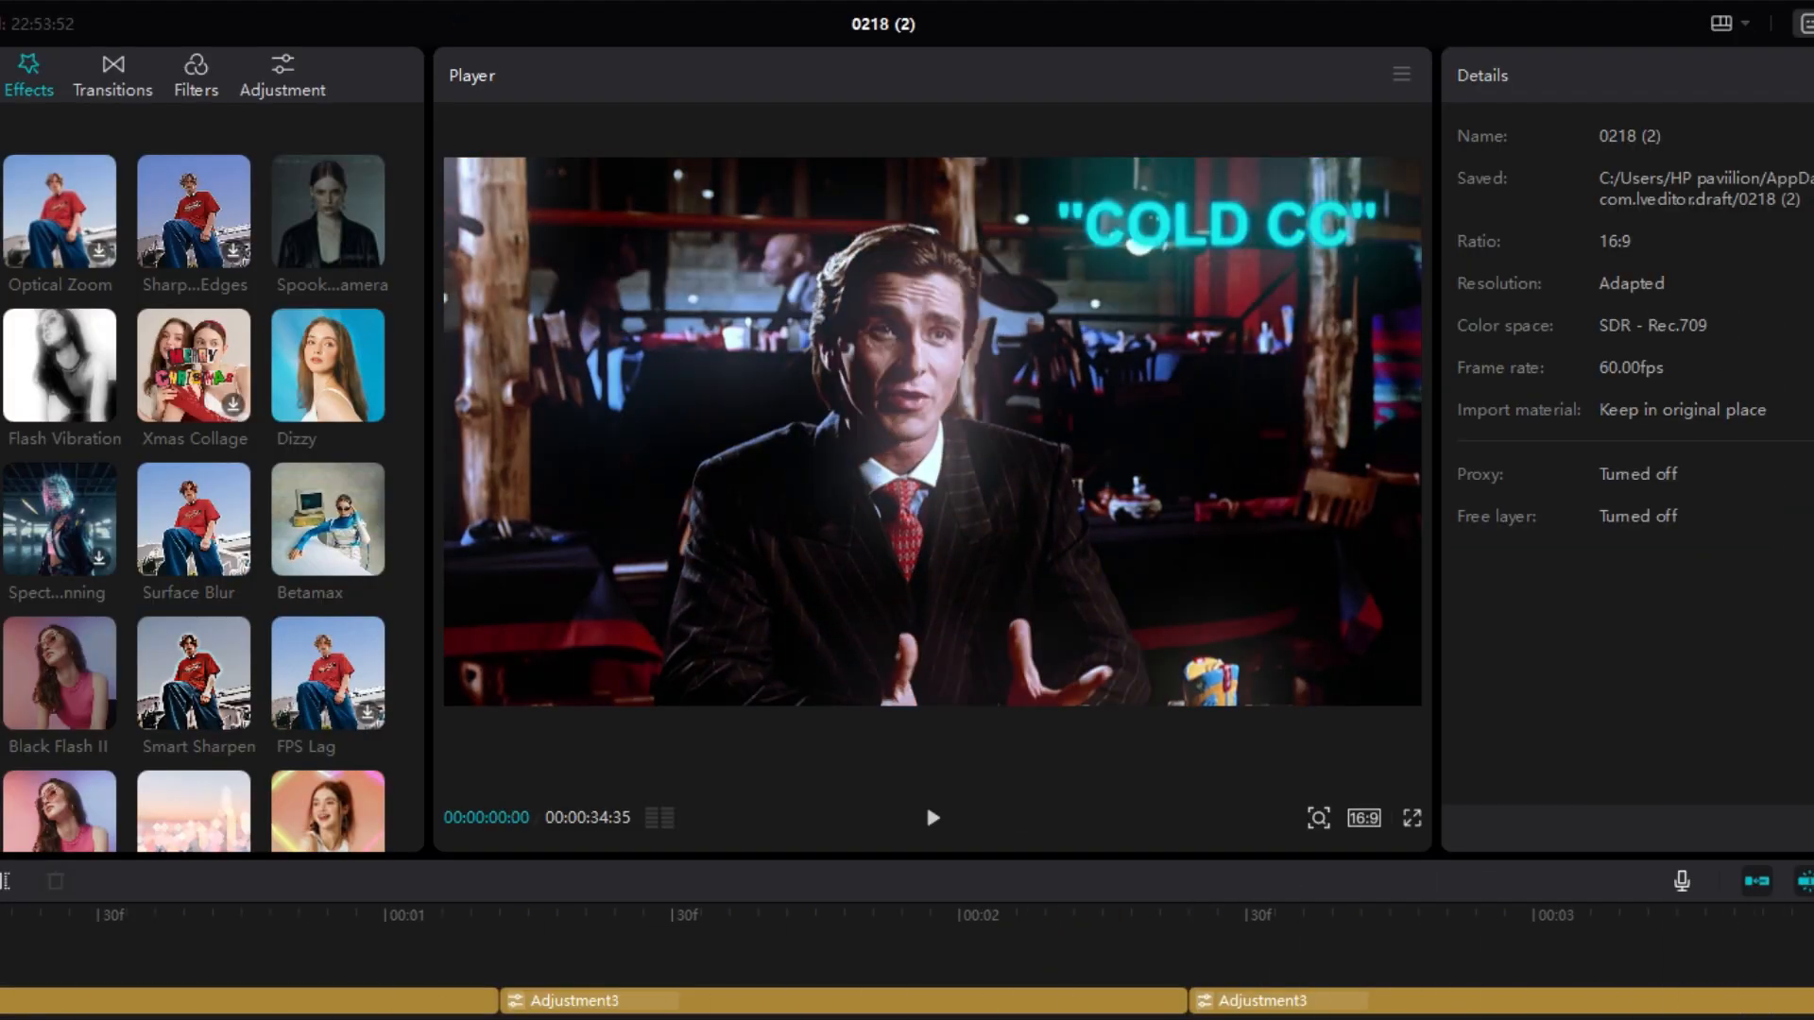
Step: Preview the edit moving from the cold grade into the DARK CC section
{"action": "left_click", "coordinate": [931, 818]}
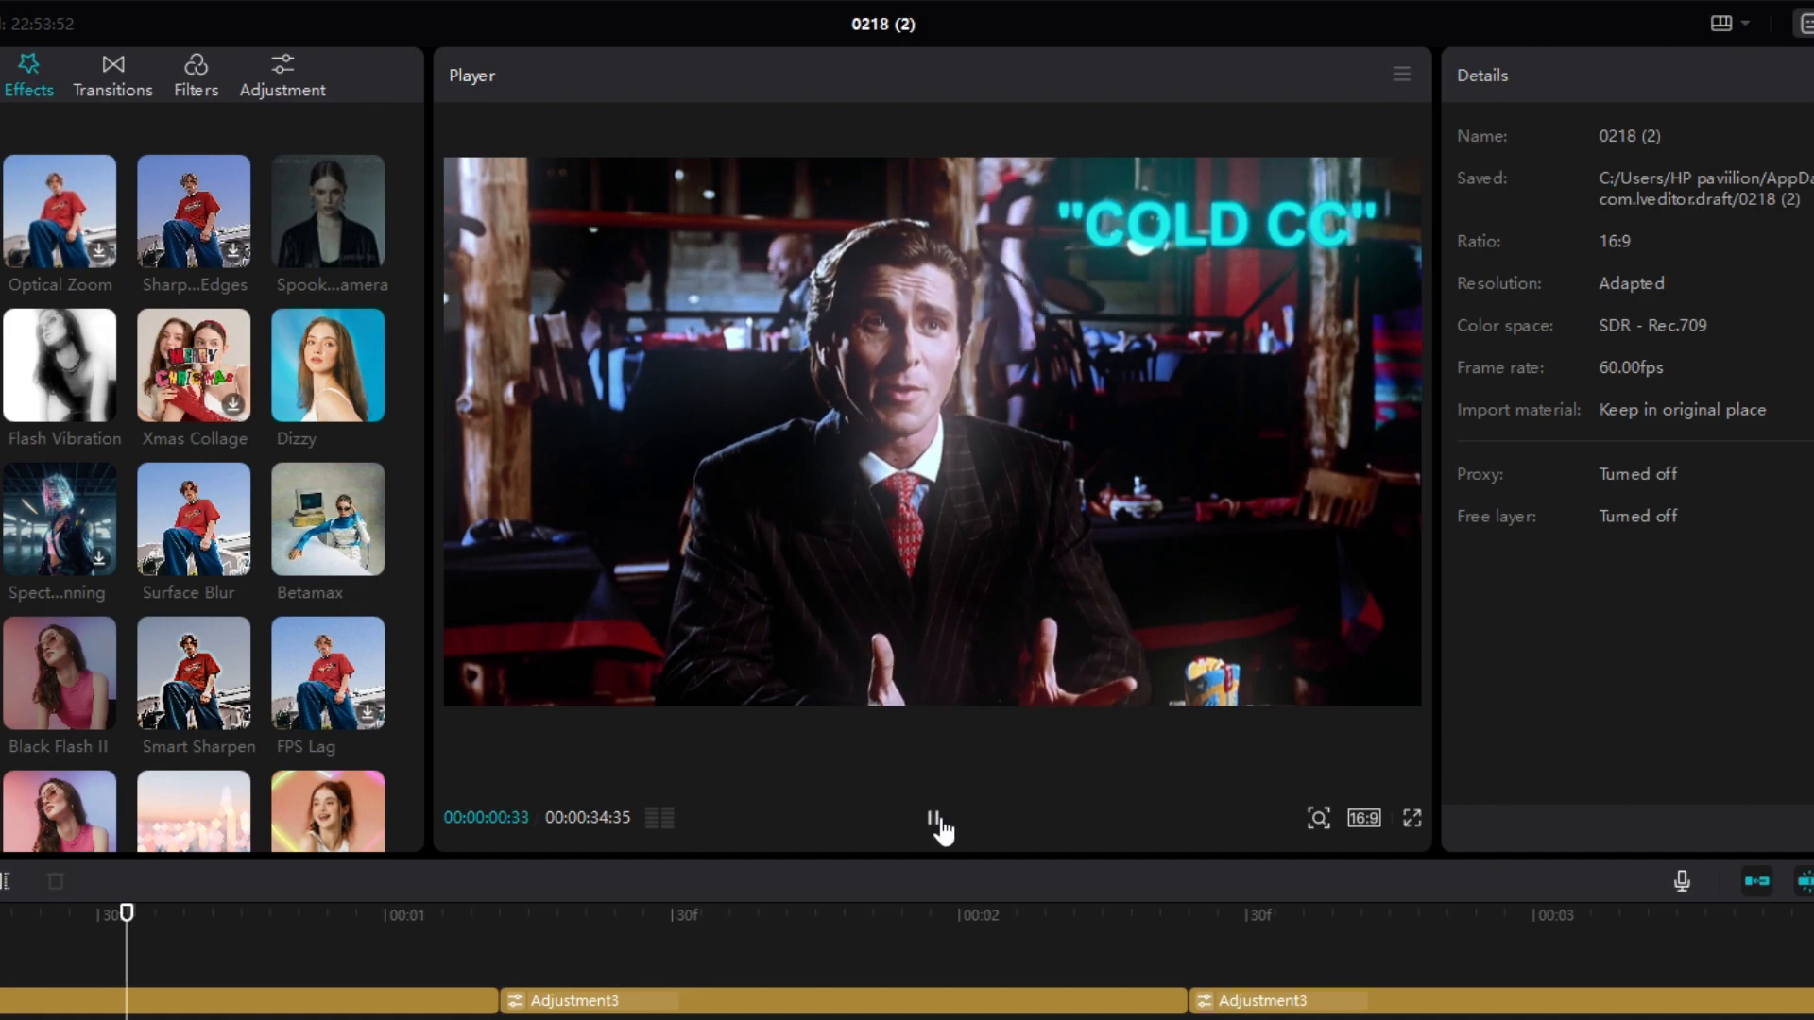
{"action": "left_click", "coordinate": [931, 816]}
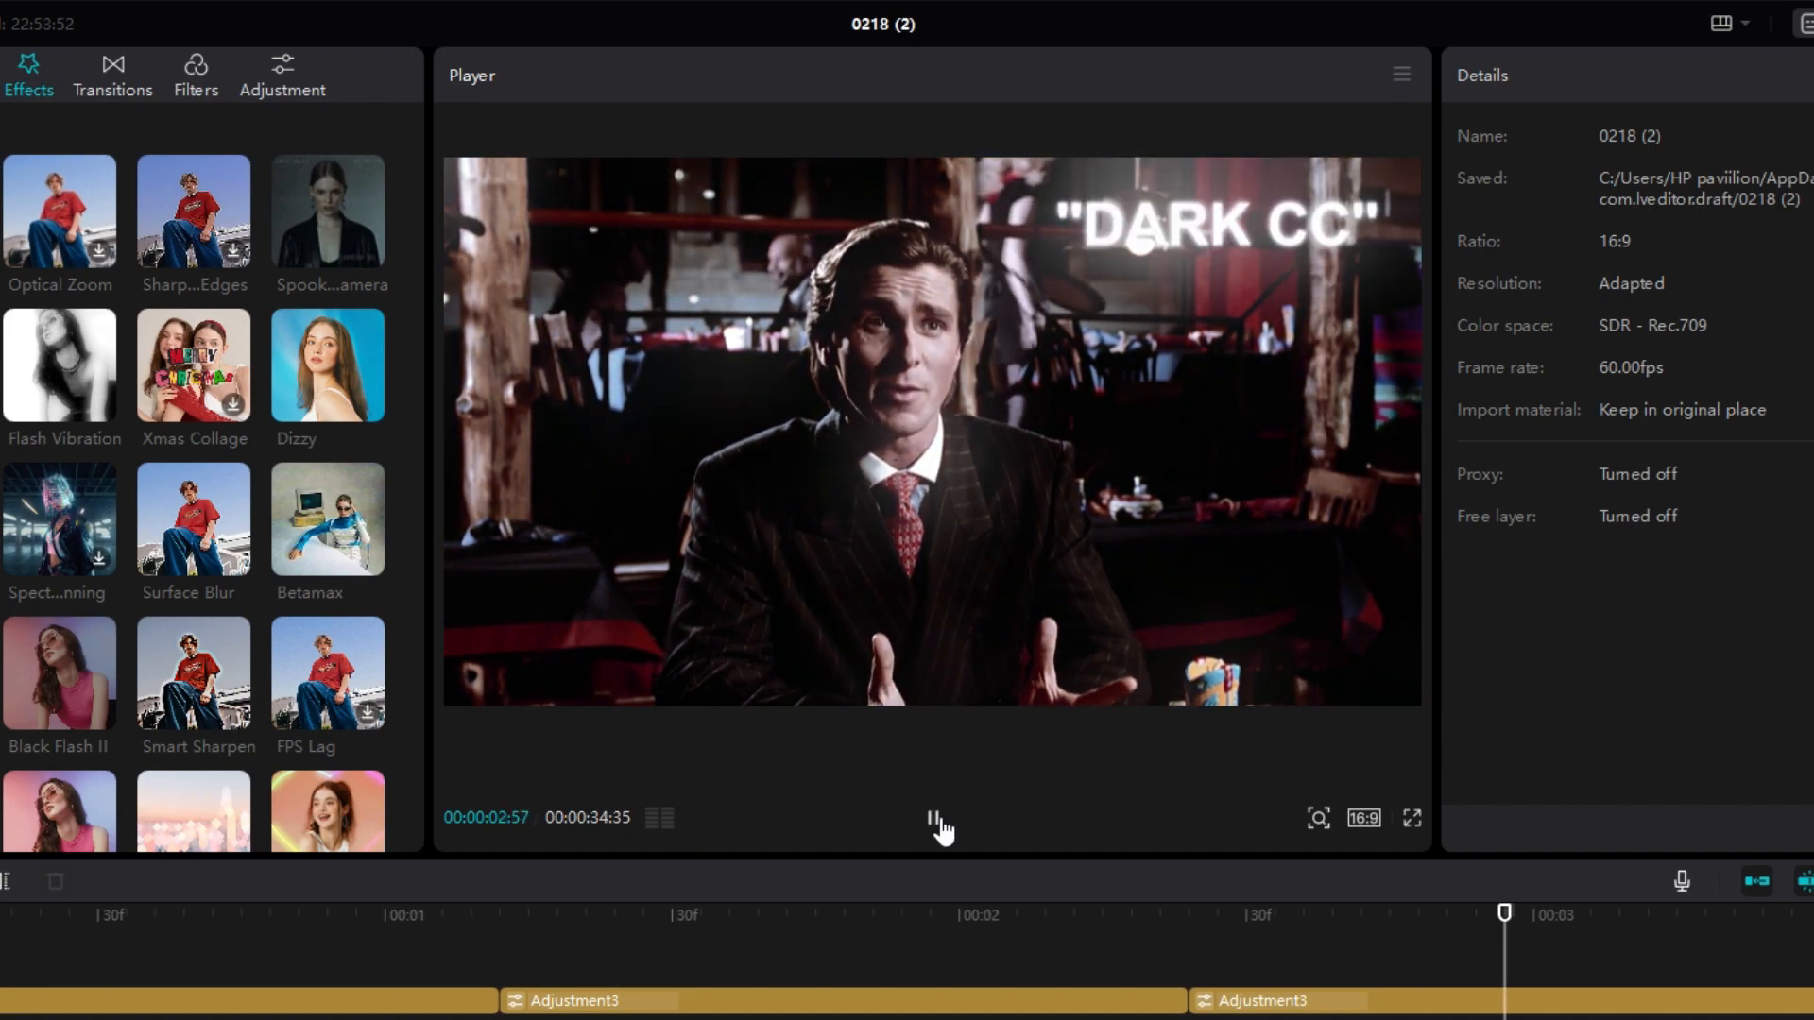